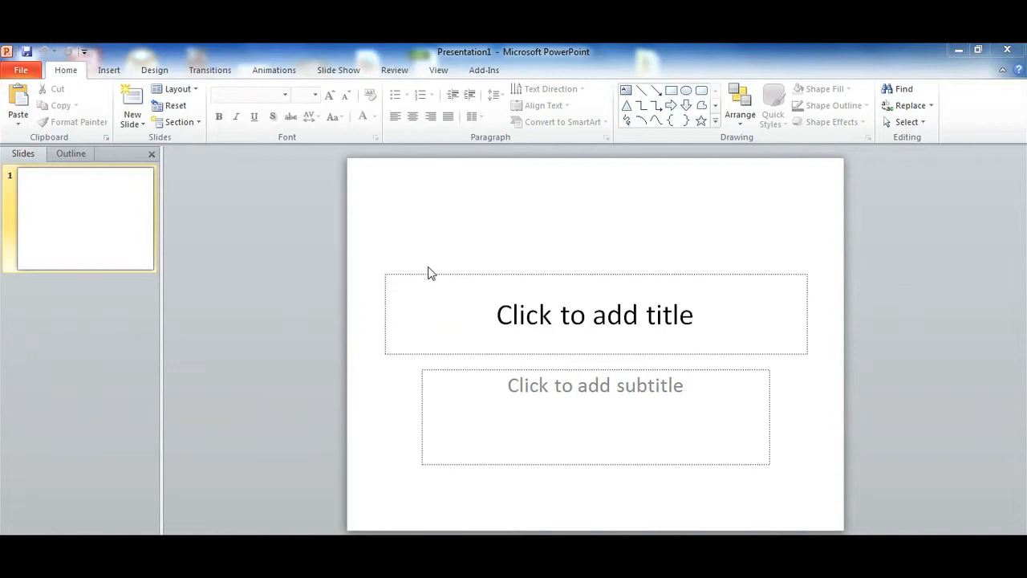
{"action": "mouse_move", "coordinate": [237, 235]}
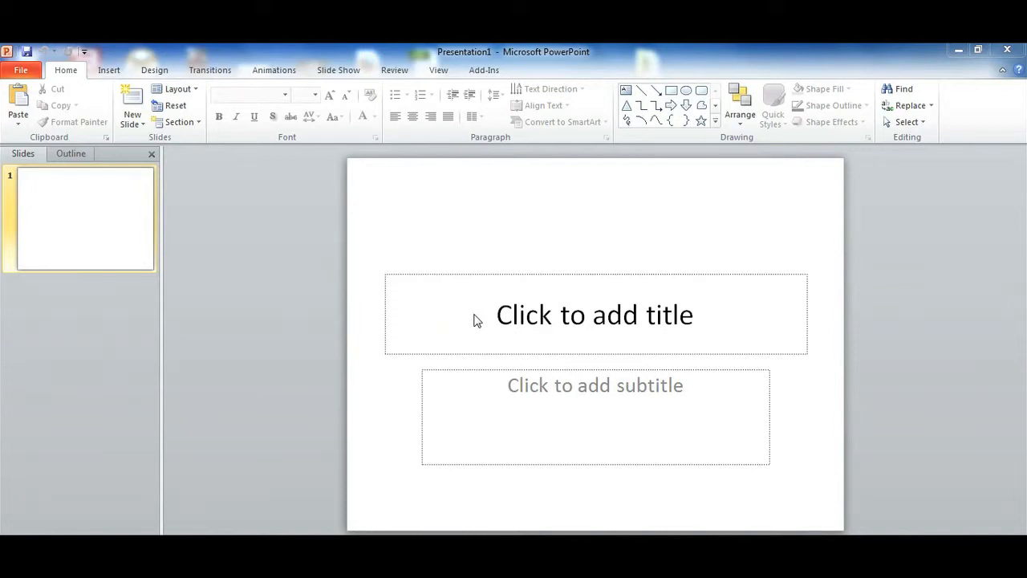
Enter TITLE as the slide title and bring up the theme colour schemes
{"action": "left_click", "coordinate": [154, 70]}
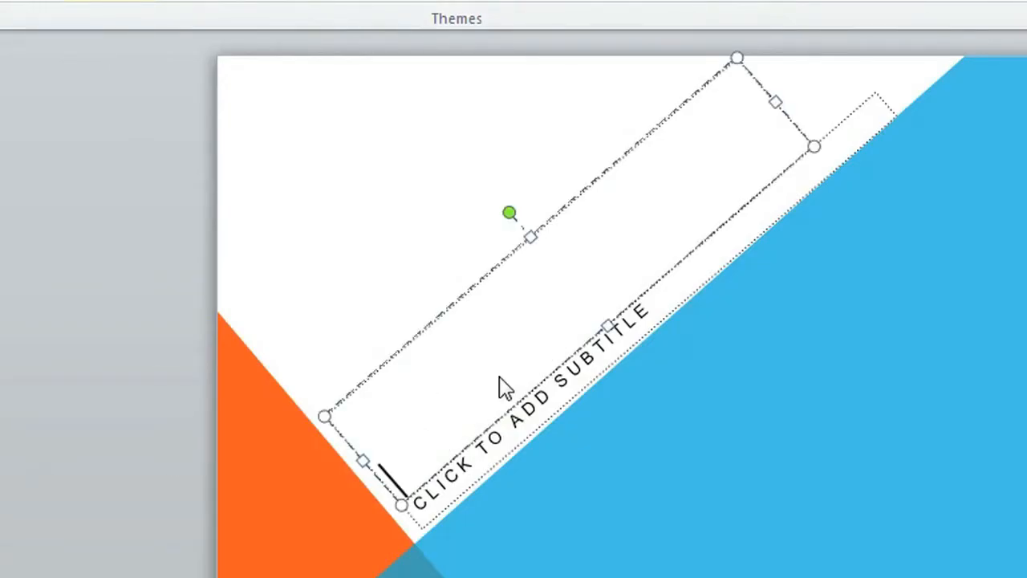
{"action": "type", "text": "TITLE"}
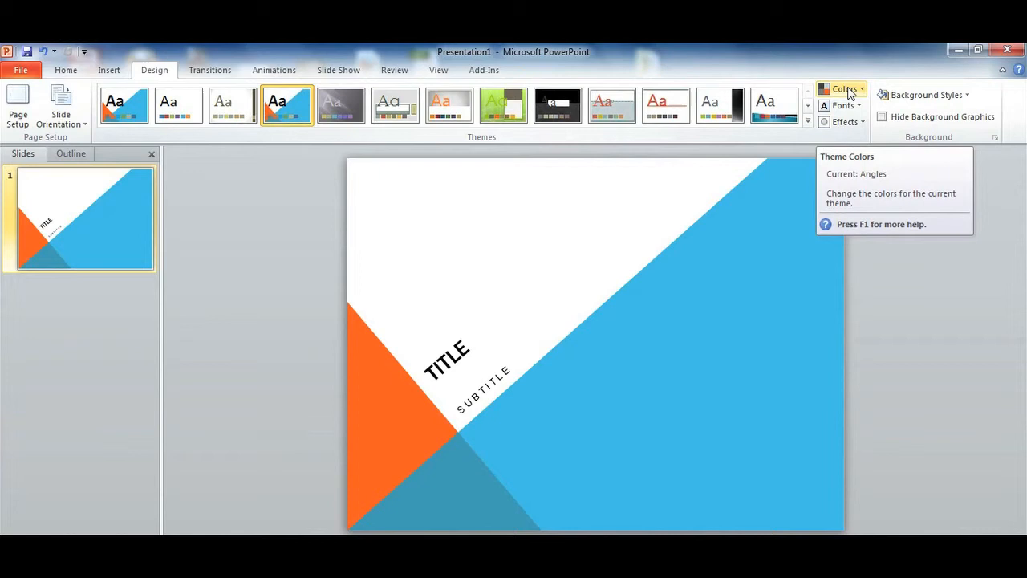
{"action": "left_click", "coordinate": [844, 88]}
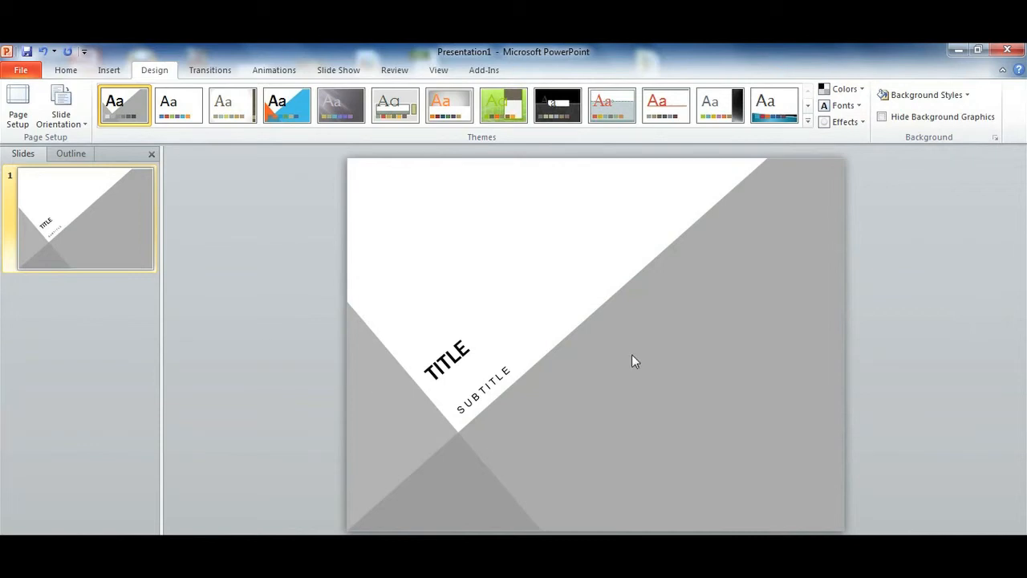
{"action": "mouse_move", "coordinate": [271, 356]}
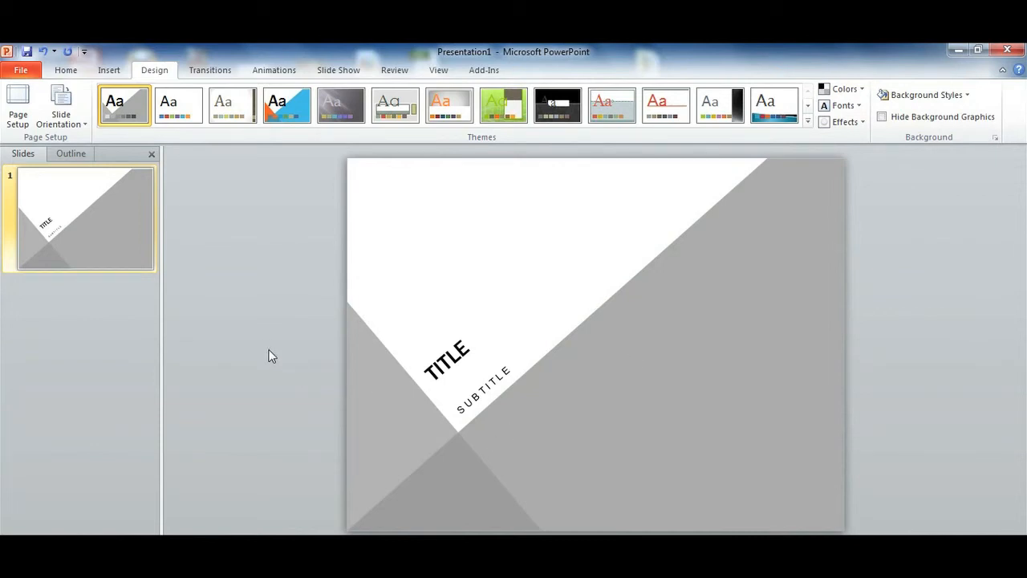